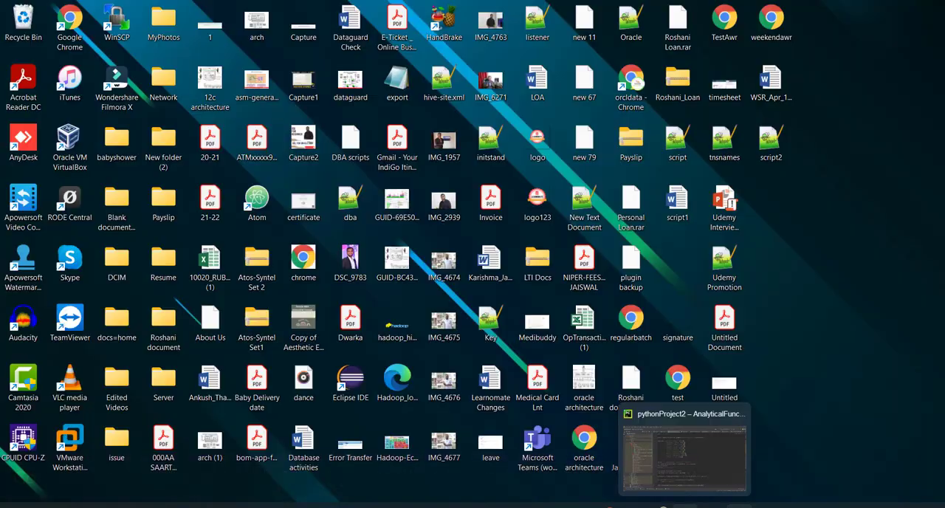
# - Bring the pythonProject2 window forward and scroll through AnalyticalFunction.py's sample employee data
pyautogui.click(682, 446)
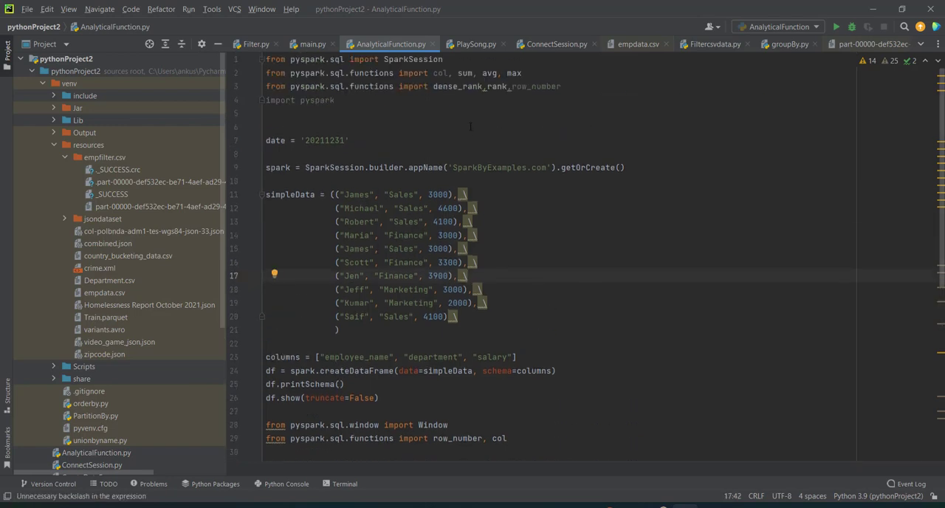
pyautogui.scroll(-3)
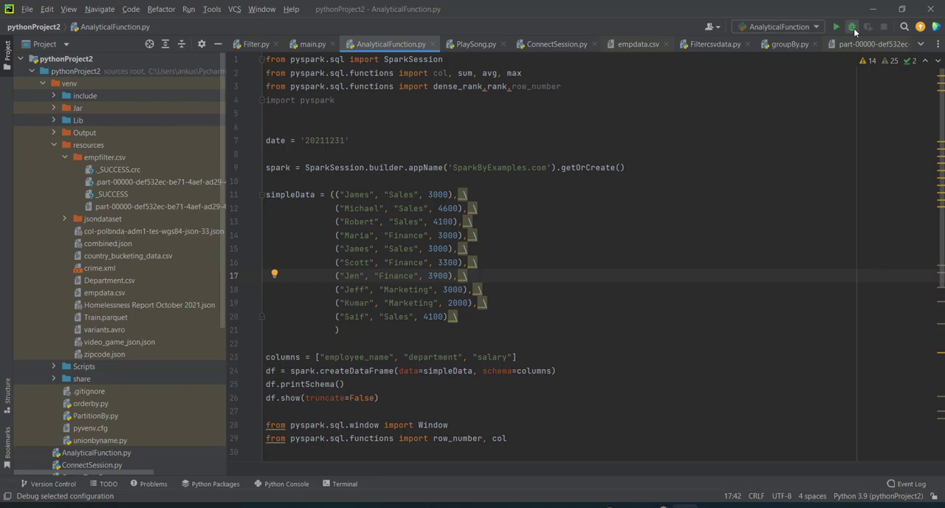
# - Run AnalyticalFunction locally and review the printed schema and ten-row employee/department/salary table
pyautogui.click(836, 26)
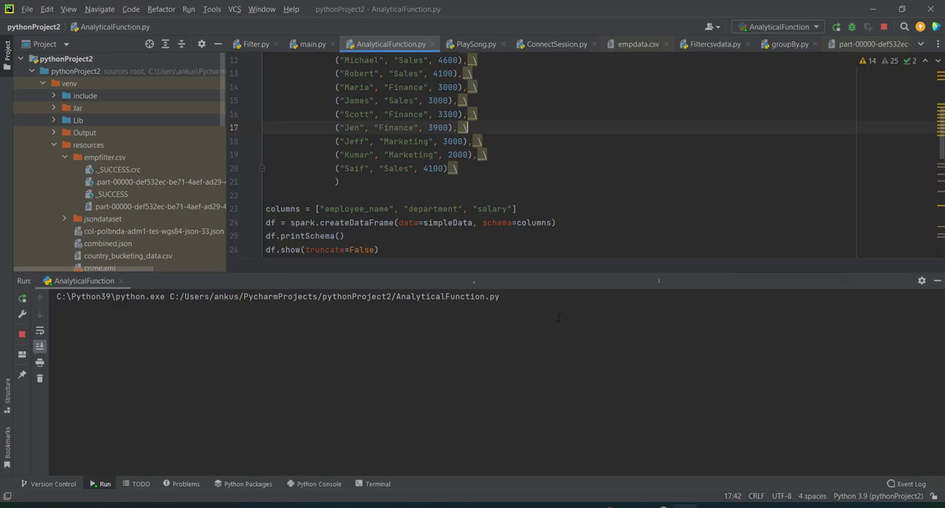
pyautogui.moveTo(546, 343)
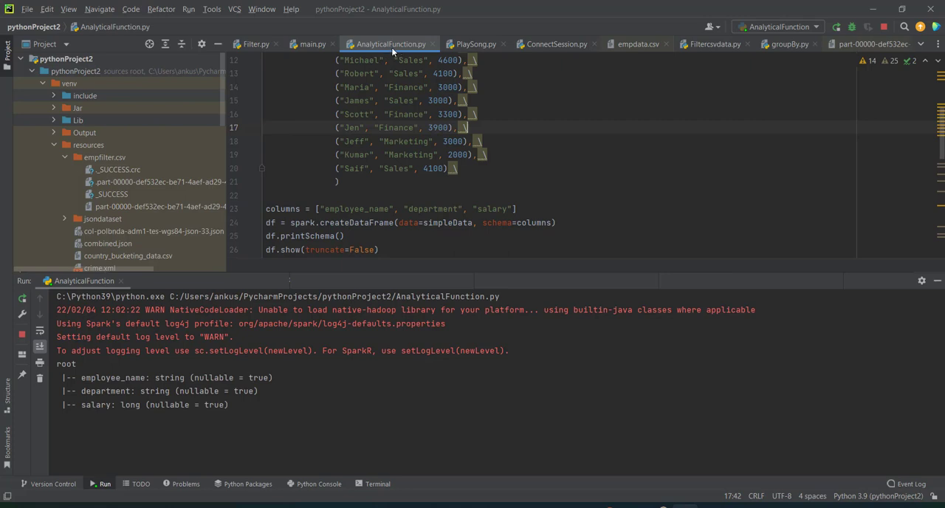
pyautogui.moveTo(404, 272)
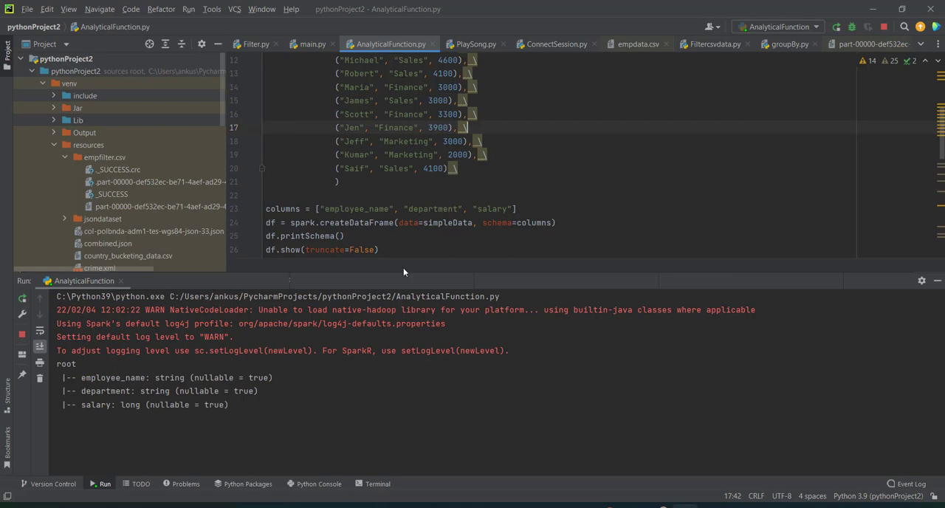
pyautogui.moveTo(405, 274)
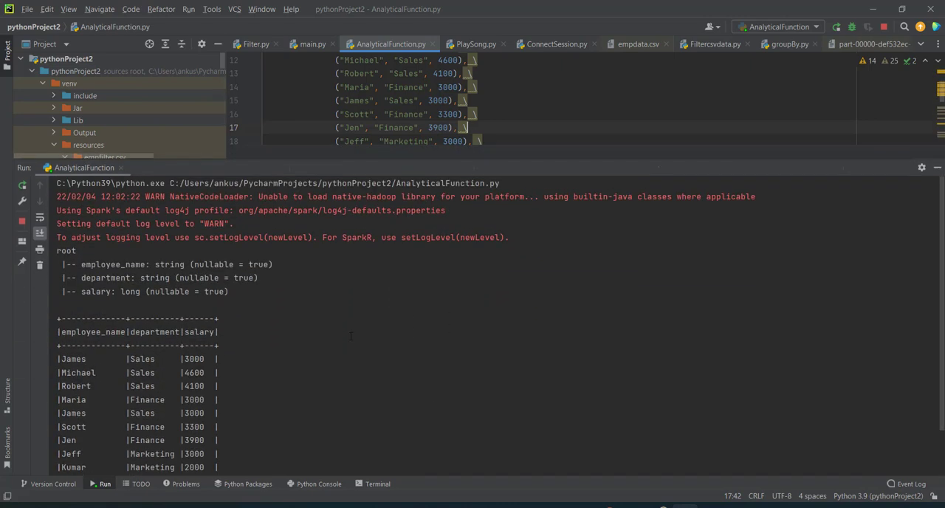
pyautogui.scroll(-3)
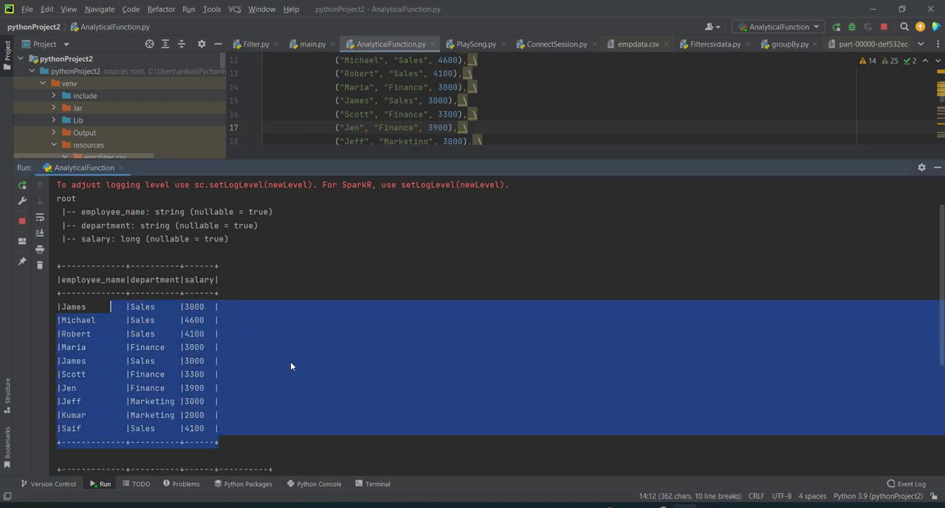
pyautogui.moveTo(313, 361)
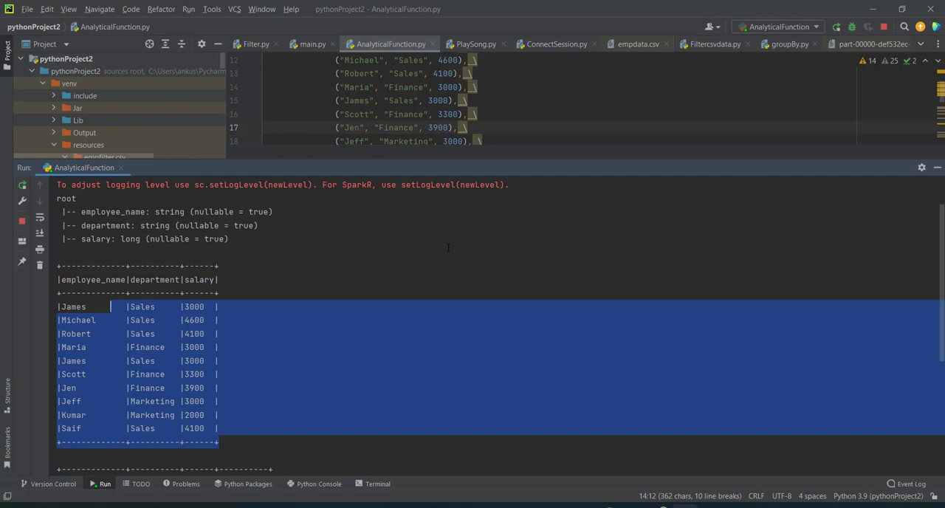
pyautogui.click(836, 26)
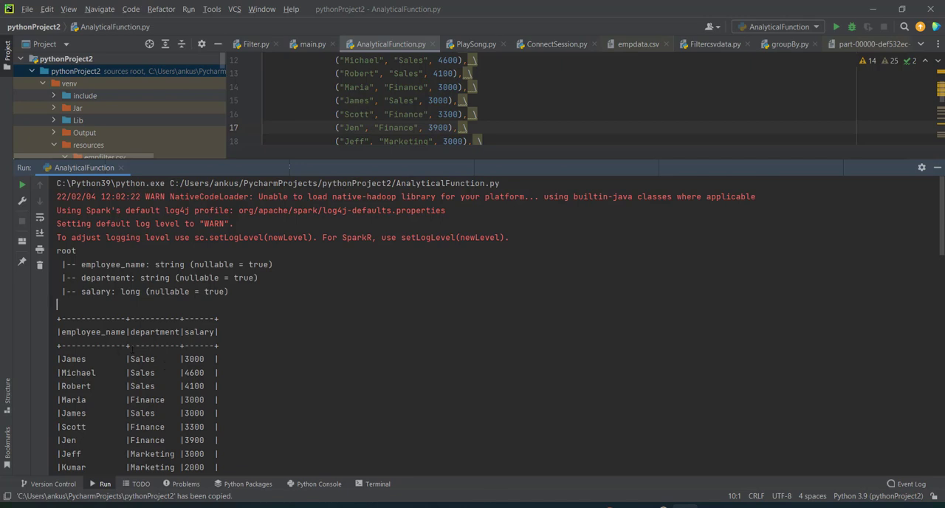
pyautogui.moveTo(304, 374)
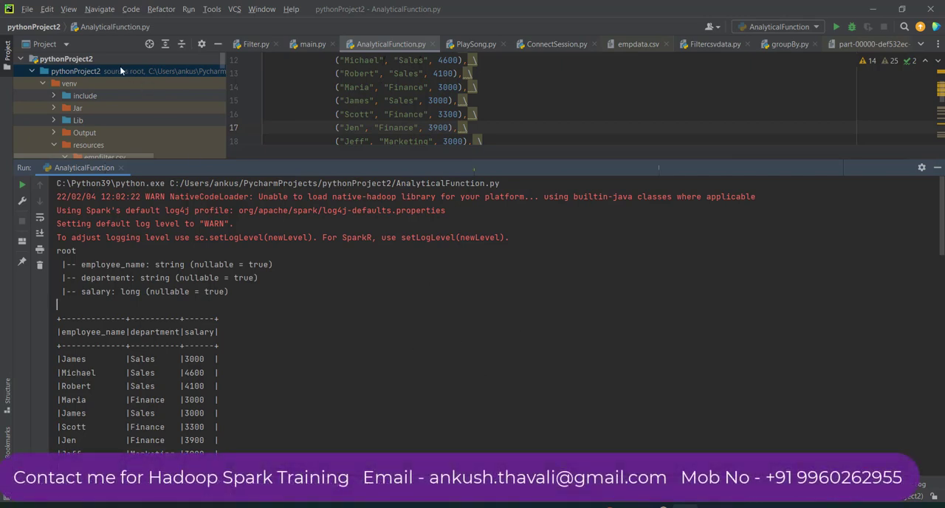
# - Leave the pythonProject2 folder and launch WinSCP from the Windows Start search
pyautogui.rightClick(74, 71)
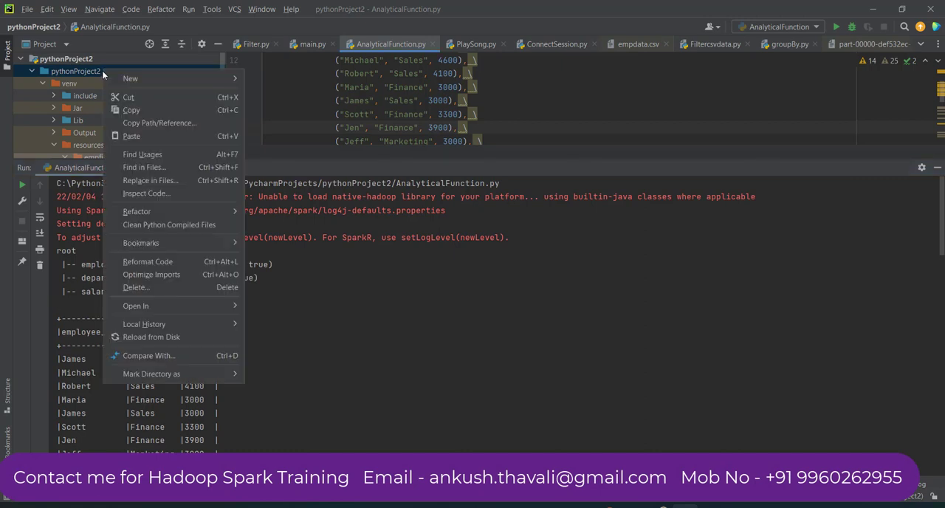
pyautogui.click(159, 123)
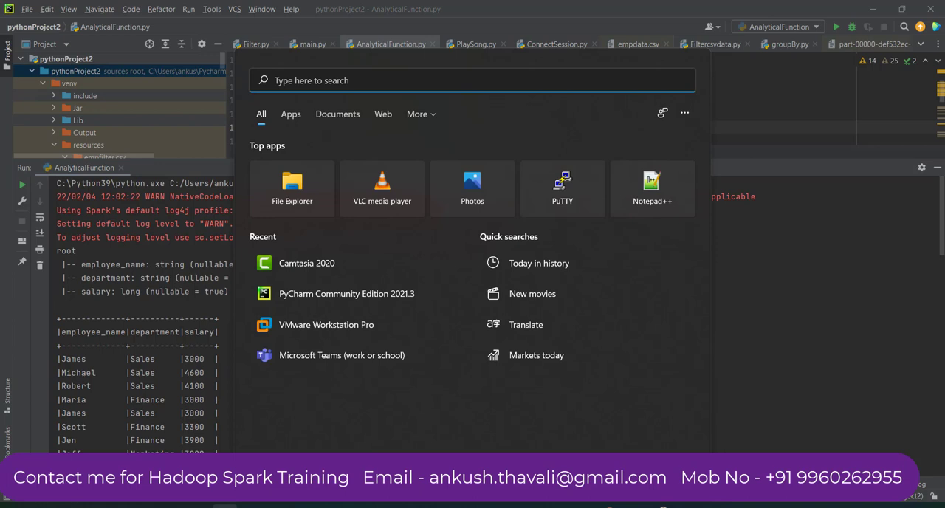
pyautogui.write('winSCP')
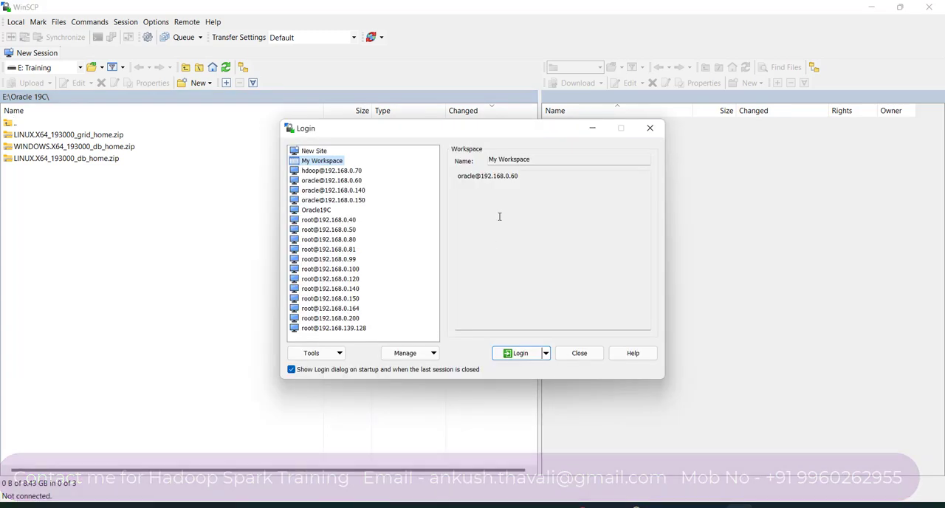
pyautogui.click(331, 170)
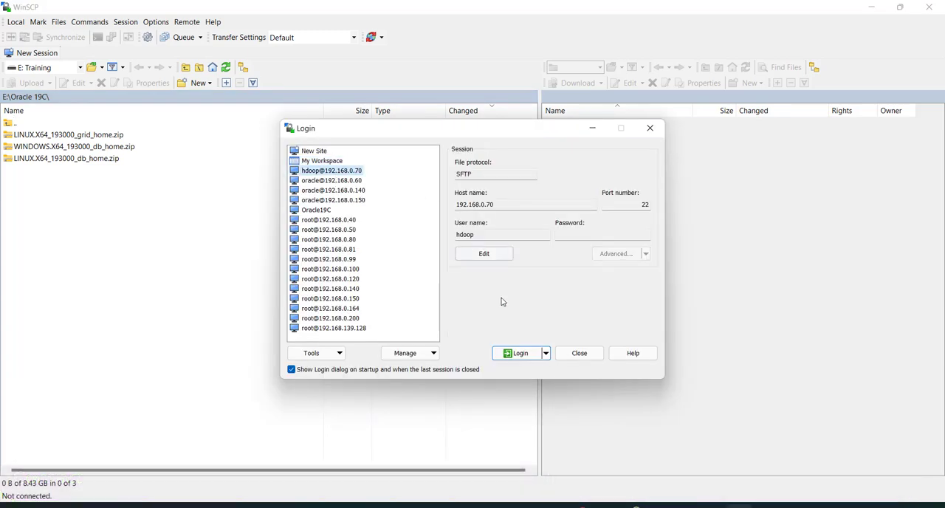
pyautogui.click(520, 354)
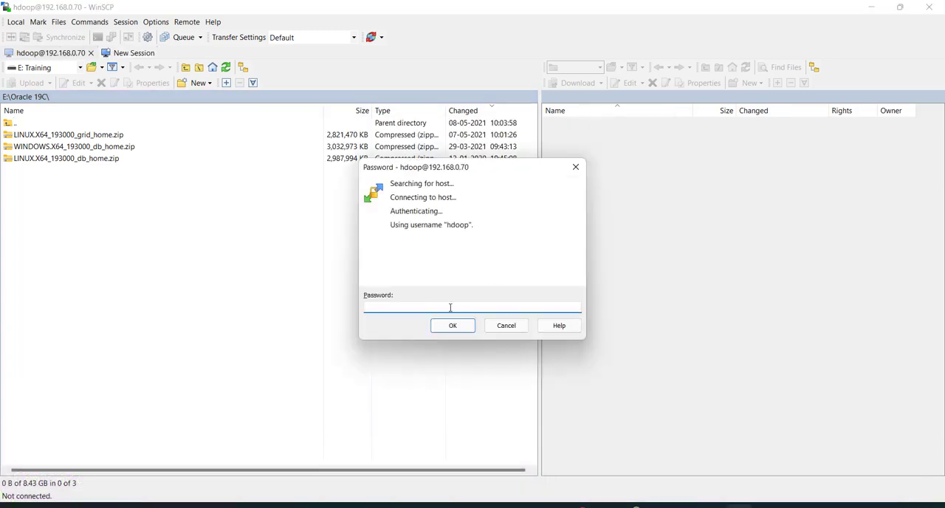
pyautogui.click(452, 325)
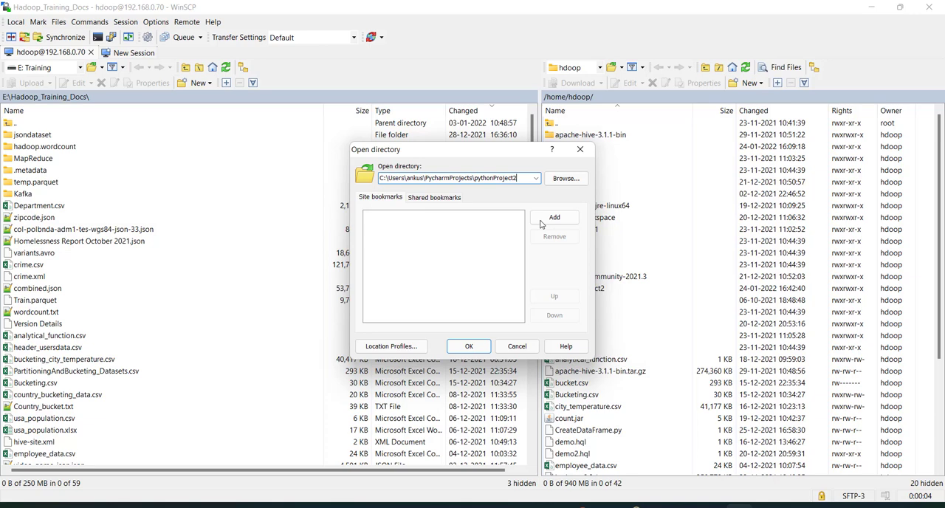
# - Browse the local pythonProject2 folder with AnalyticalFunction.py, then show its PycharmProjects parent
pyautogui.click(468, 345)
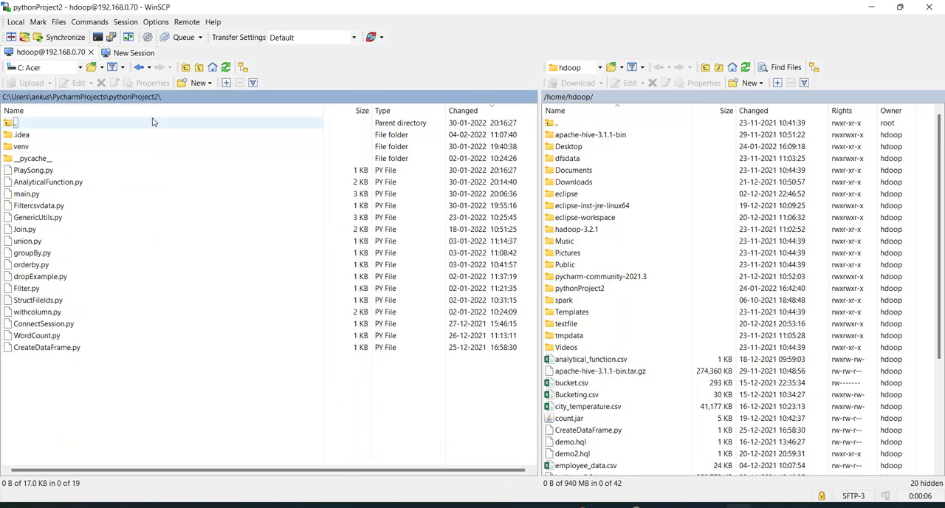
pyautogui.click(38, 205)
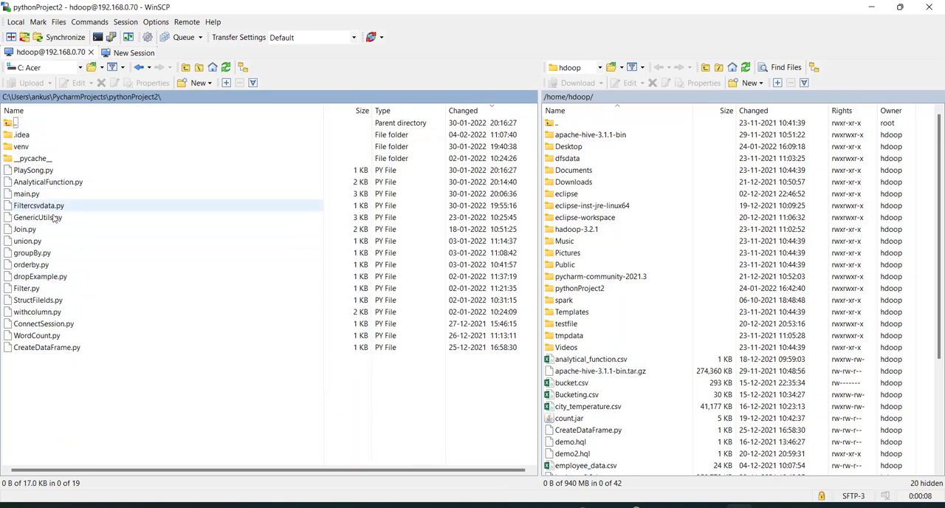
pyautogui.click(29, 265)
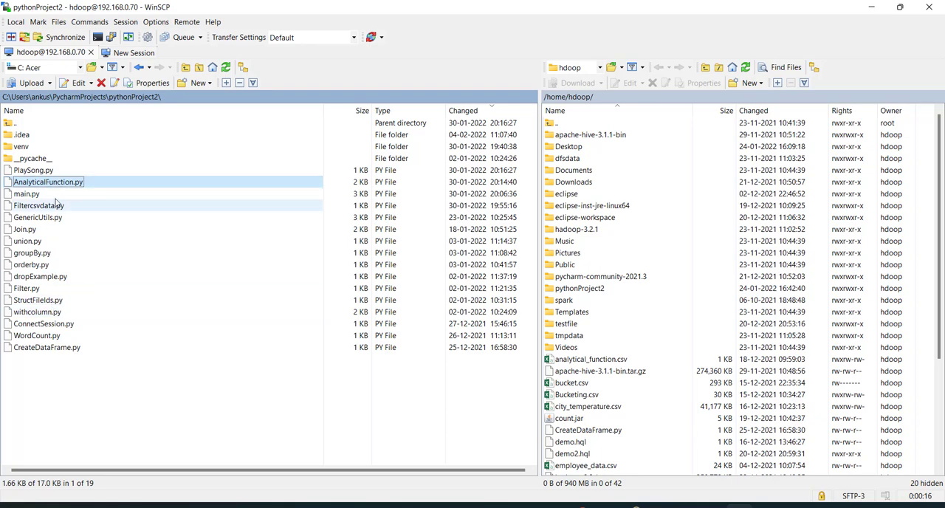
pyautogui.scroll(-3)
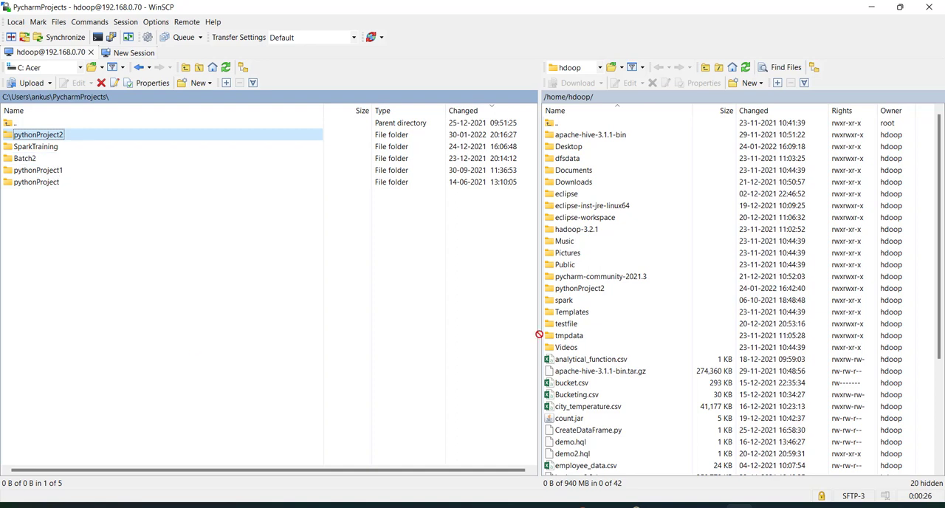
pyautogui.moveTo(722, 317)
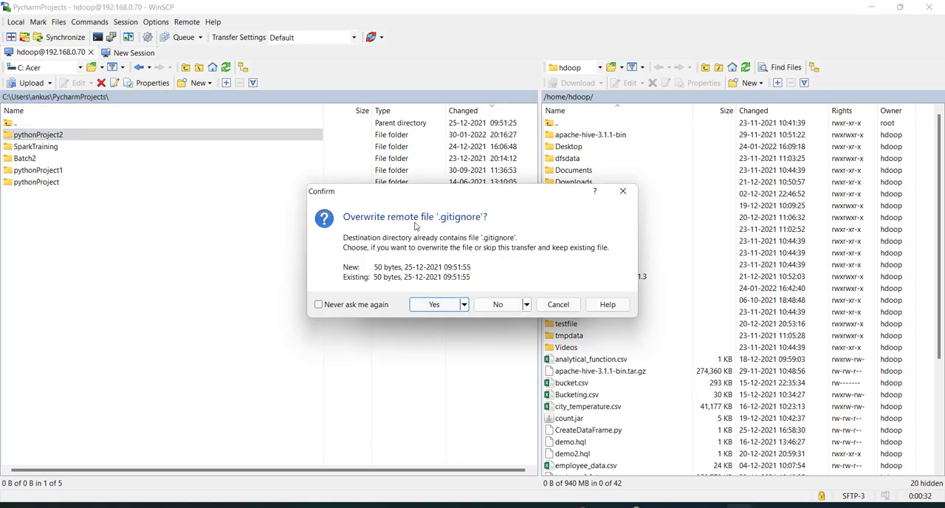
pyautogui.moveTo(617, 222)
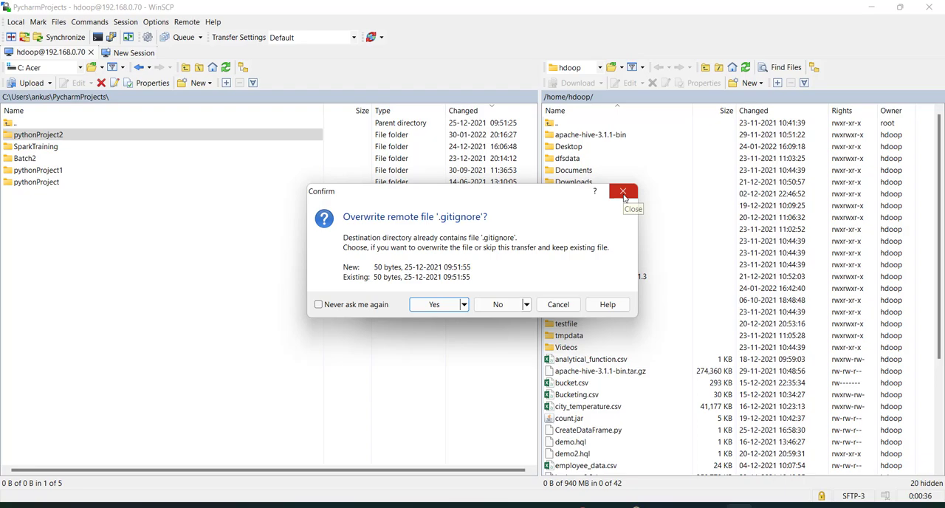
# - Dismiss the .gitignore overwrite confirmation during the pythonProject2 upload
pyautogui.click(623, 192)
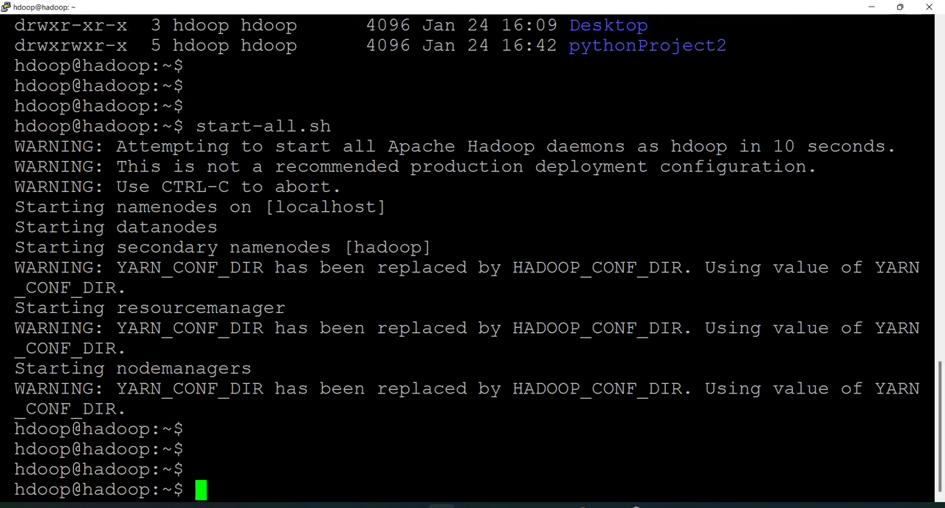
# - Check daemons with jps and list the home directory and pythonProject2 files, confirming AnalyticalFunction.py arrived
pyautogui.write('jps')
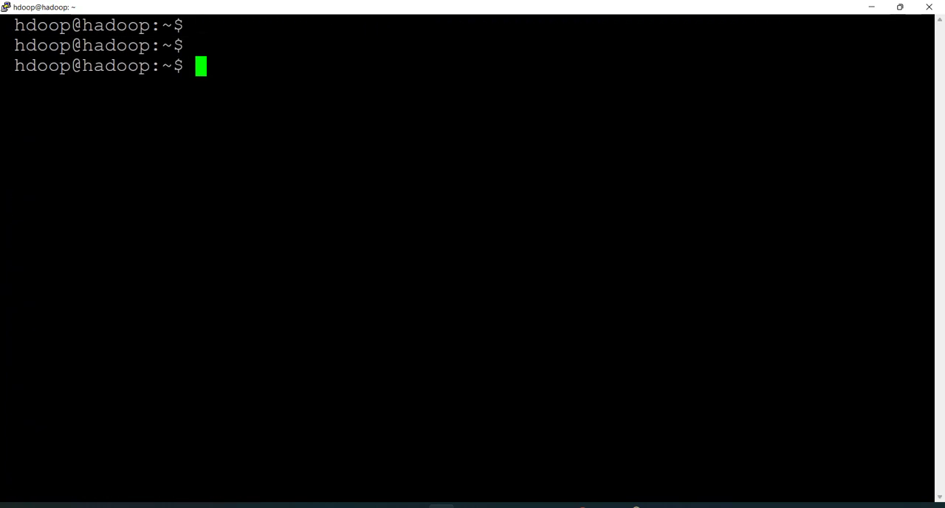
pyautogui.write('ll')
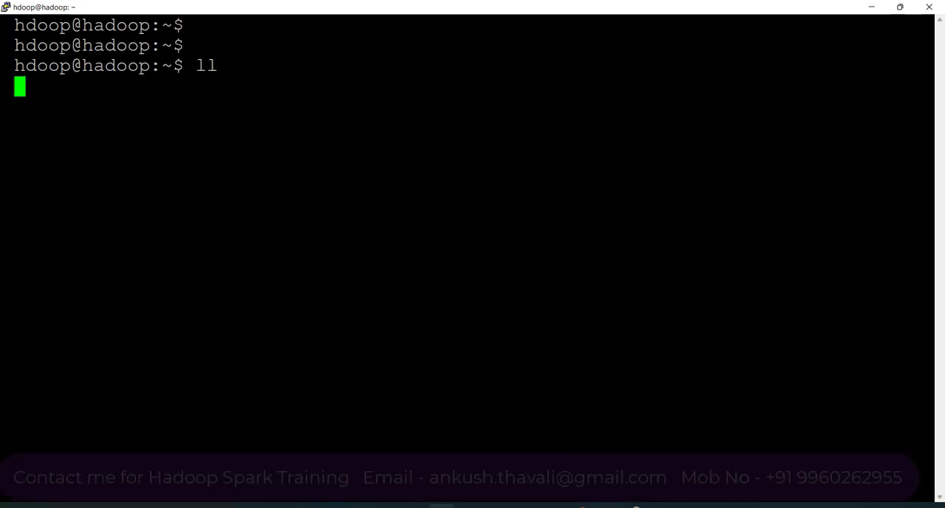
pyautogui.press('Return')
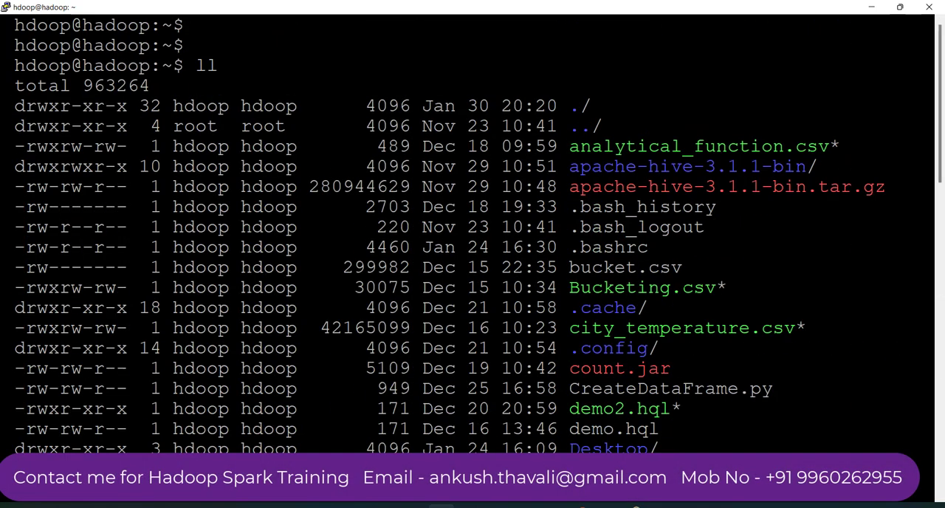
pyautogui.scroll(-3)
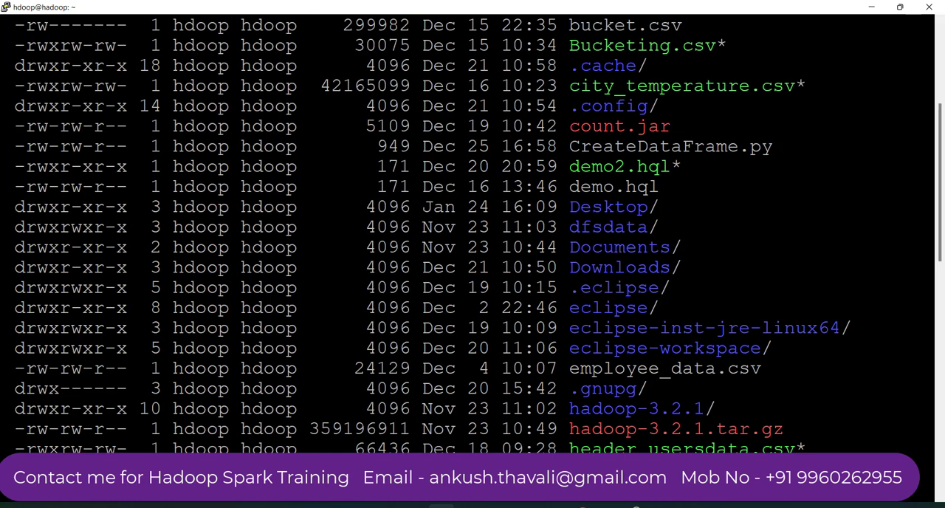
pyautogui.scroll(-3)
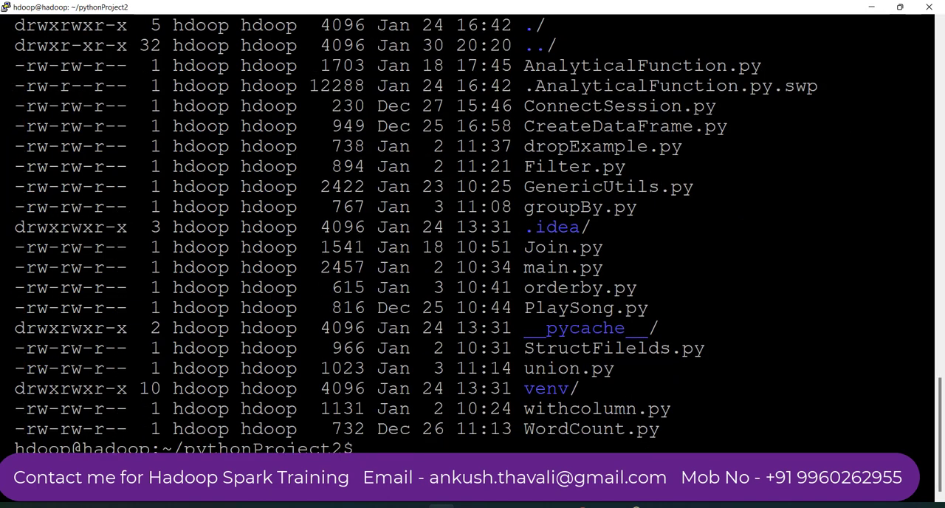
pyautogui.doubleClick(641, 65)
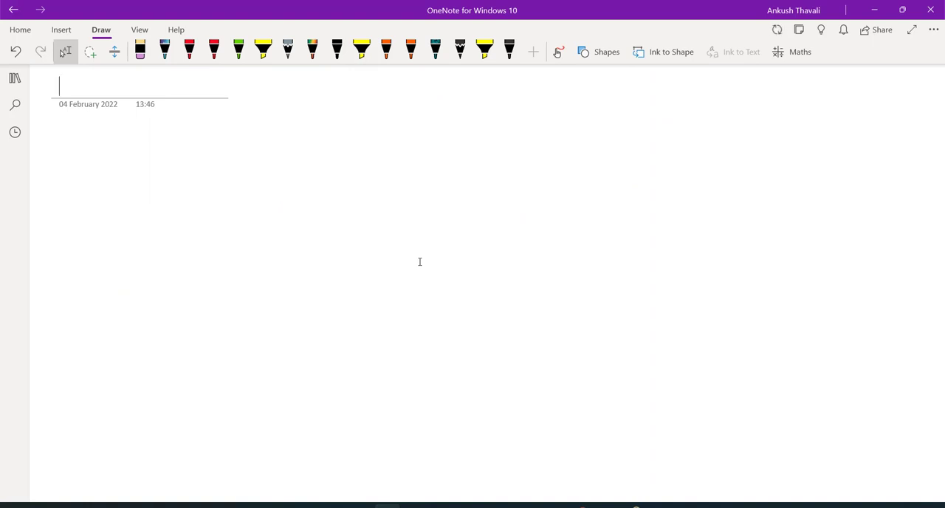
# - Handwrite a circled, underlined red 'Yarn' with an arrow leading down-left from it
pyautogui.moveTo(347, 195); pyautogui.dragTo(352, 239)
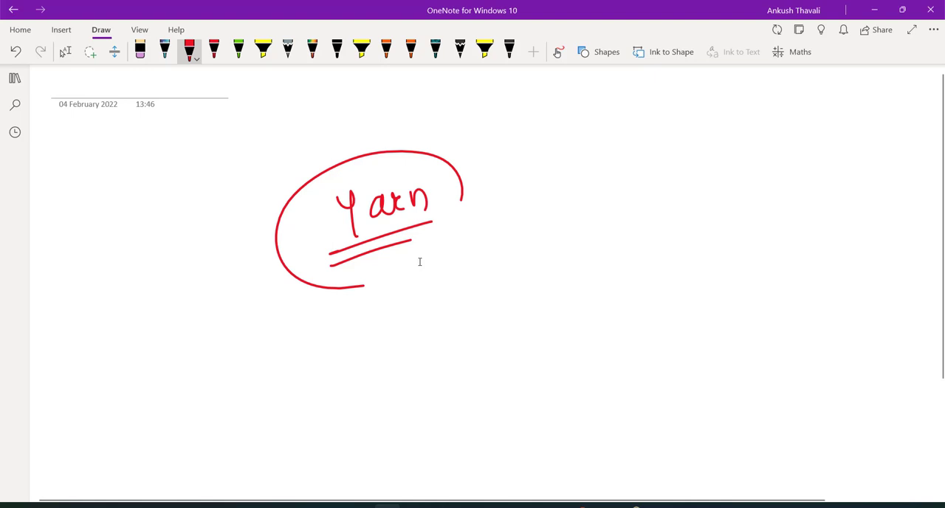
pyautogui.moveTo(310, 233); pyautogui.dragTo(219, 273)
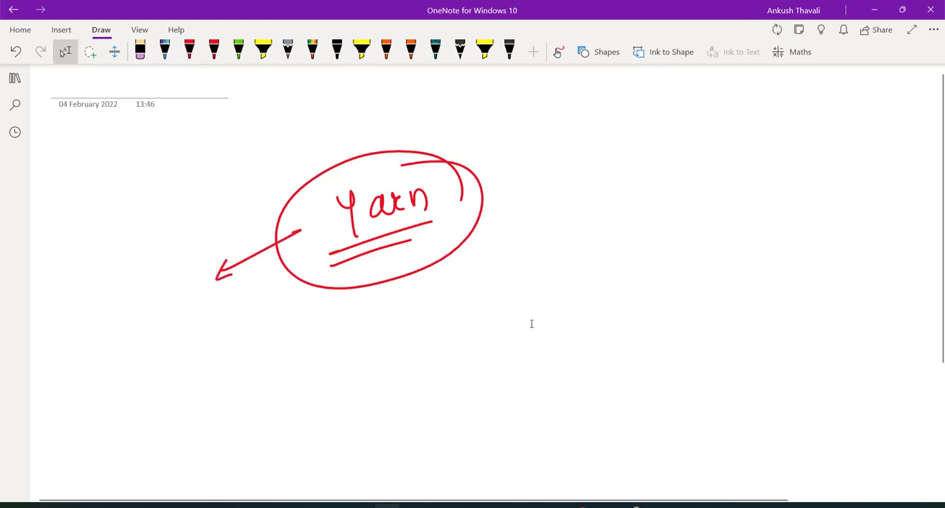
pyautogui.moveTo(476, 452)
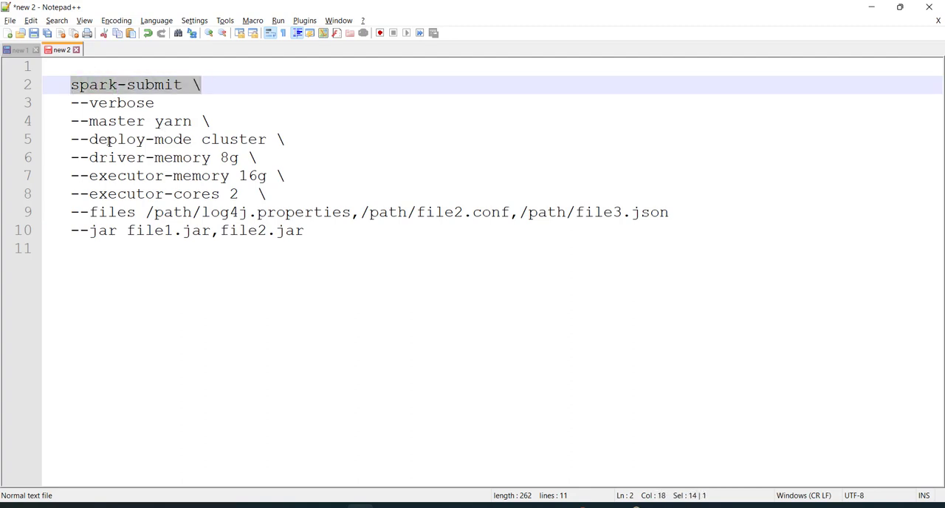
pyautogui.doubleClick(115, 121)
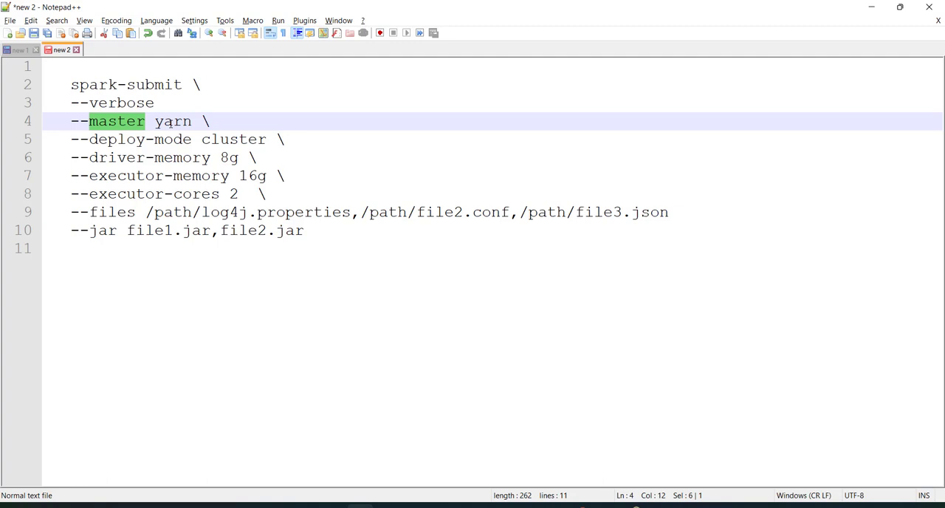
pyautogui.doubleClick(173, 121)
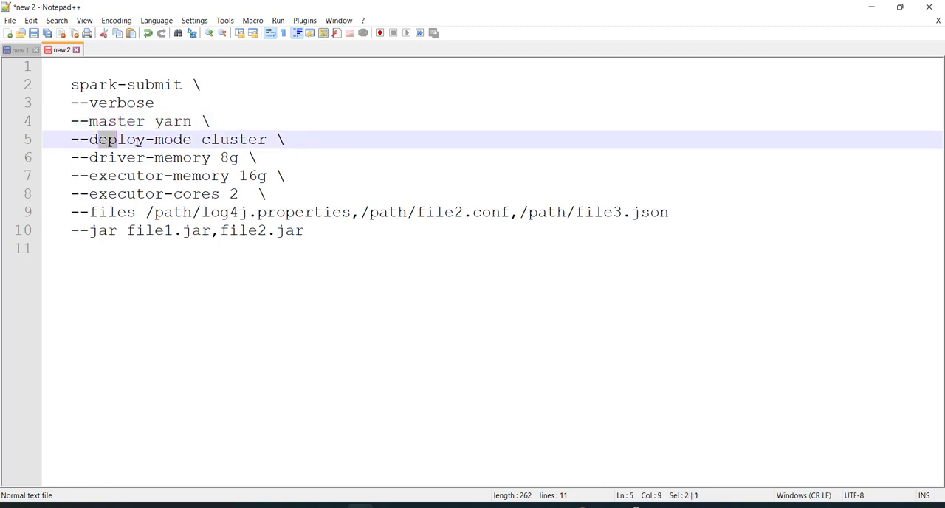
pyautogui.doubleClick(234, 139)
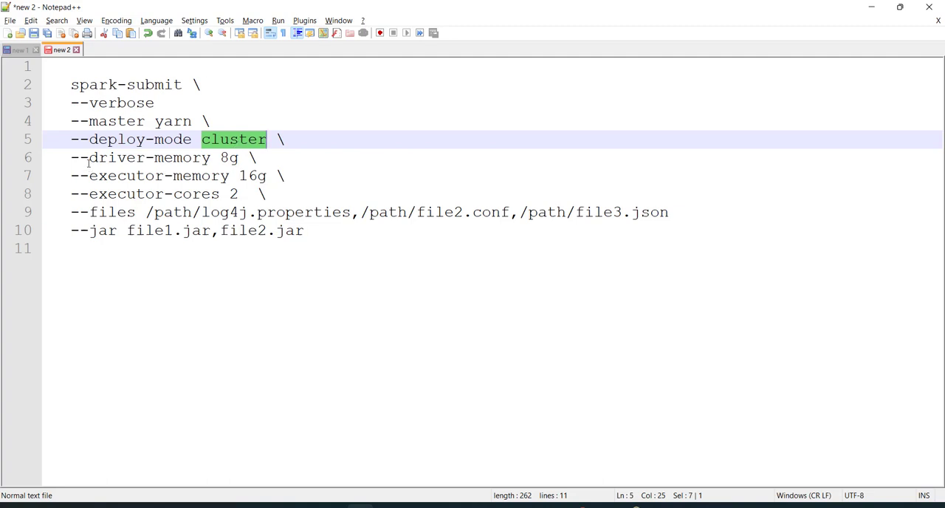
pyautogui.doubleClick(158, 176)
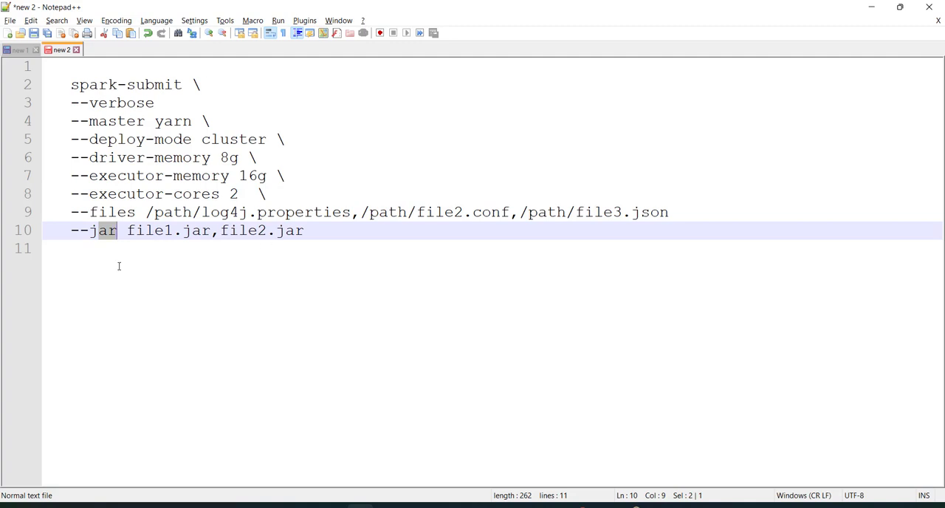
pyautogui.moveTo(198, 189)
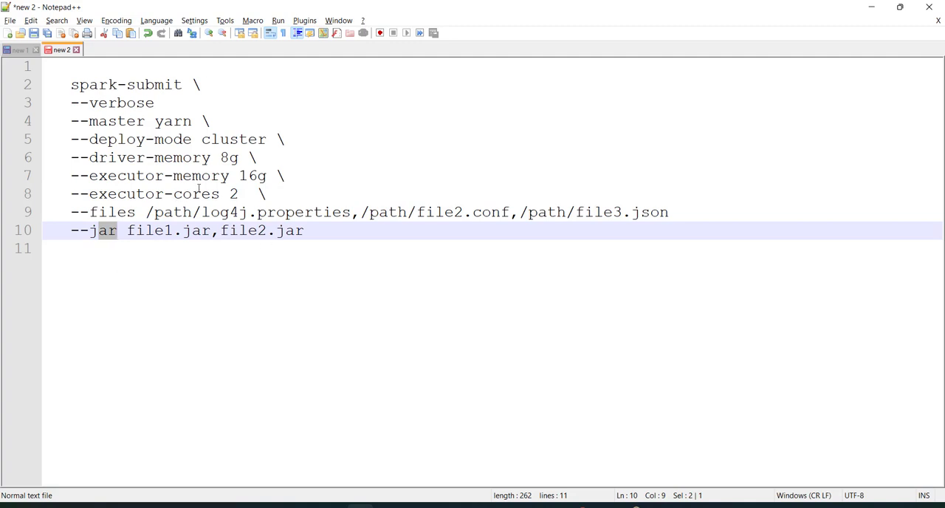
pyautogui.moveTo(100, 243)
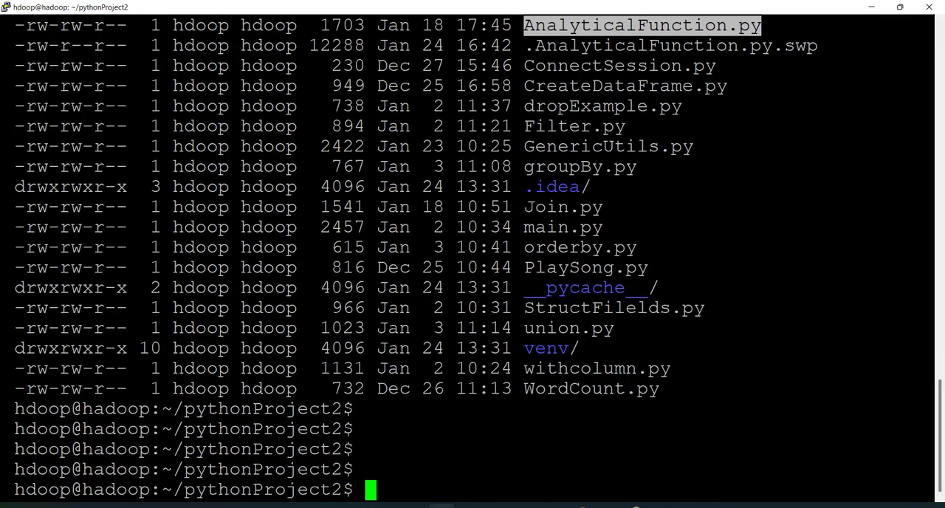
# - Submit AnalyticalFunction.py to the cluster with spark-submit --master yarn
pyautogui.write('spark')
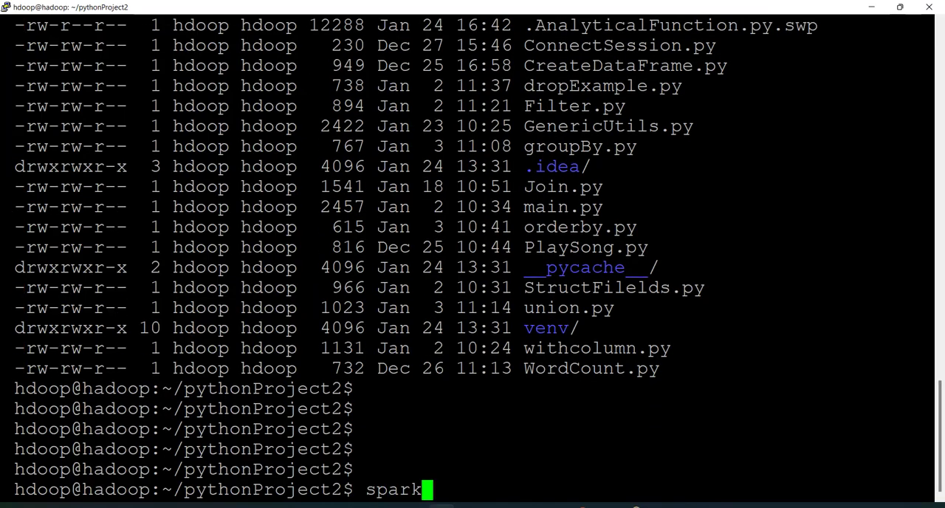
pyautogui.write('-submit')
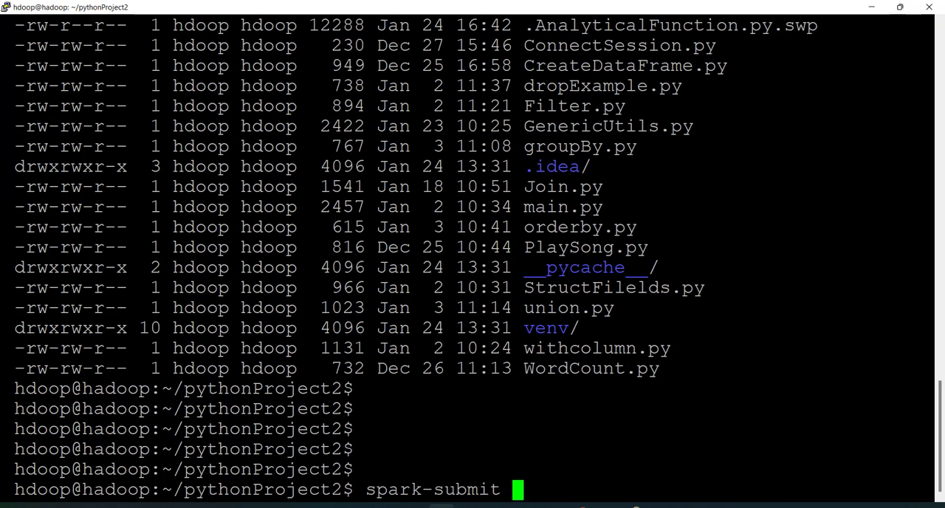
pyautogui.write('--mat')
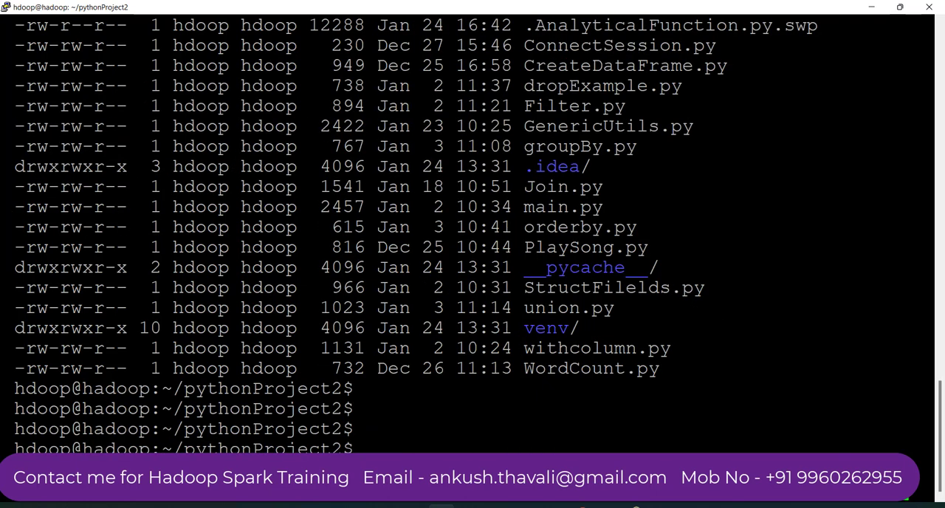
pyautogui.write('spark-submit --mater yarn AnalyticalFunction.py')
pyautogui.write('spark-submit --master yarn AnalyticalFunction.py')
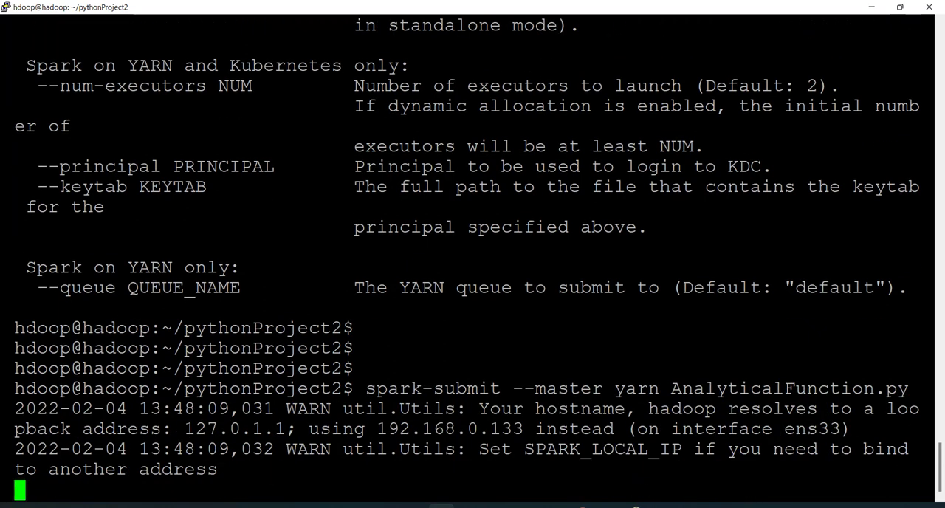
# - Scroll through the YARN startup log as the application is accepted and block managers and SQL handlers initialize
pyautogui.scroll(-3)
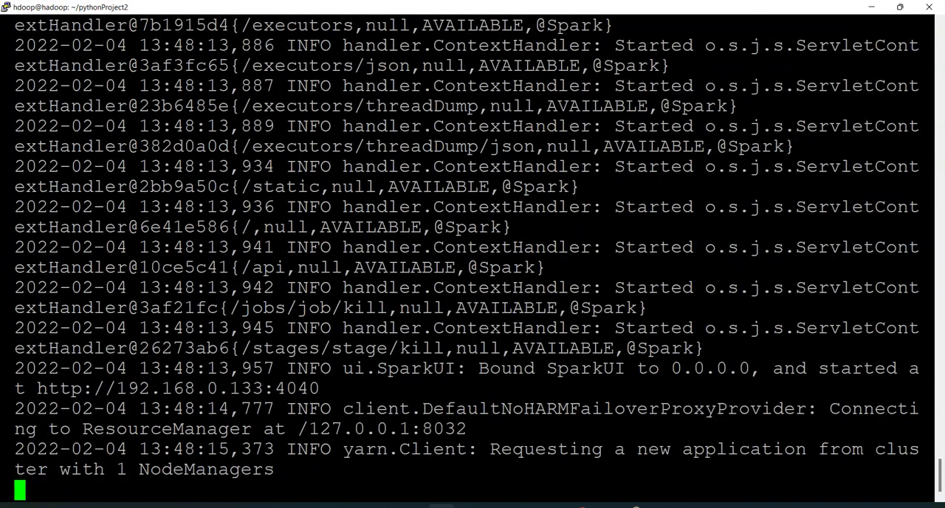
pyautogui.scroll(-3)
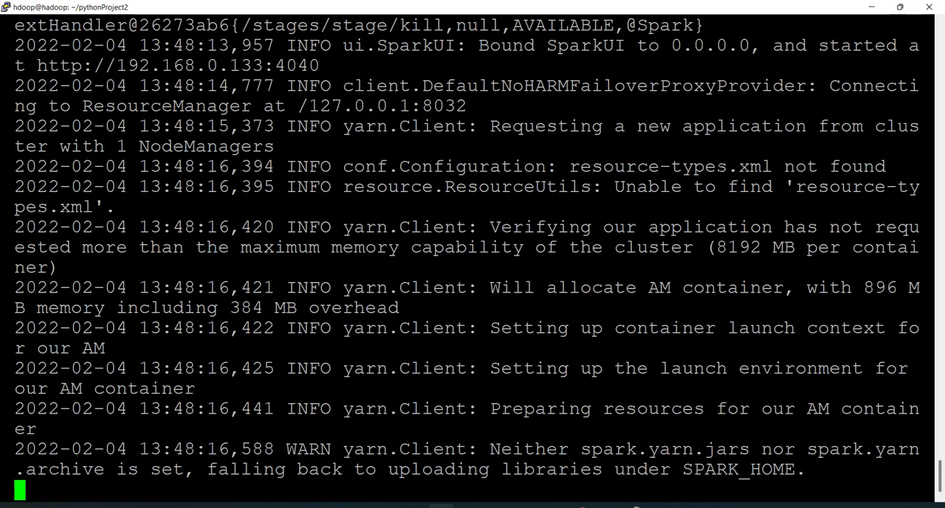
pyautogui.scroll(-3)
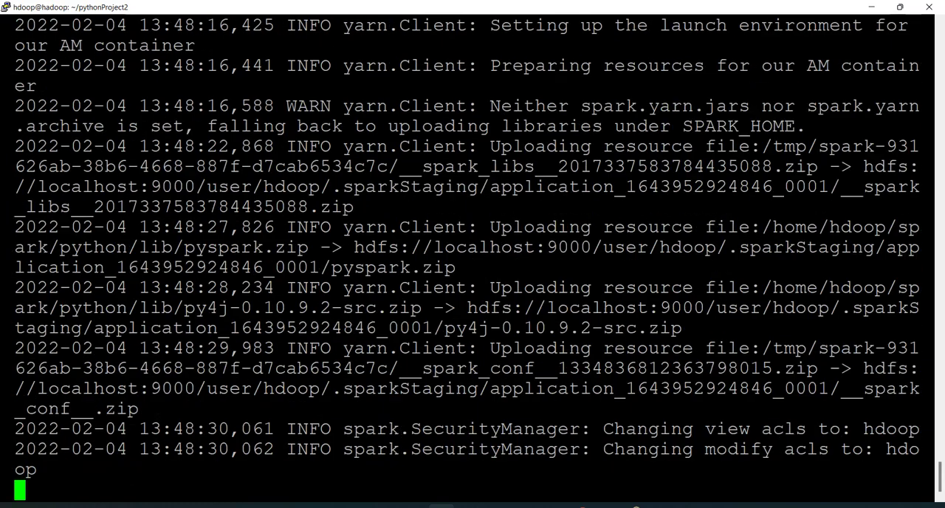
pyautogui.scroll(-3)
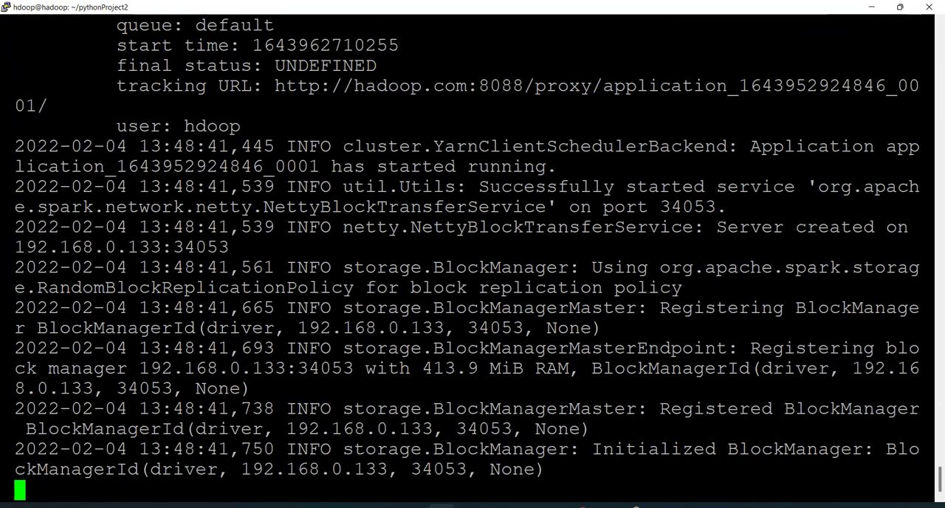
pyautogui.scroll(-3)
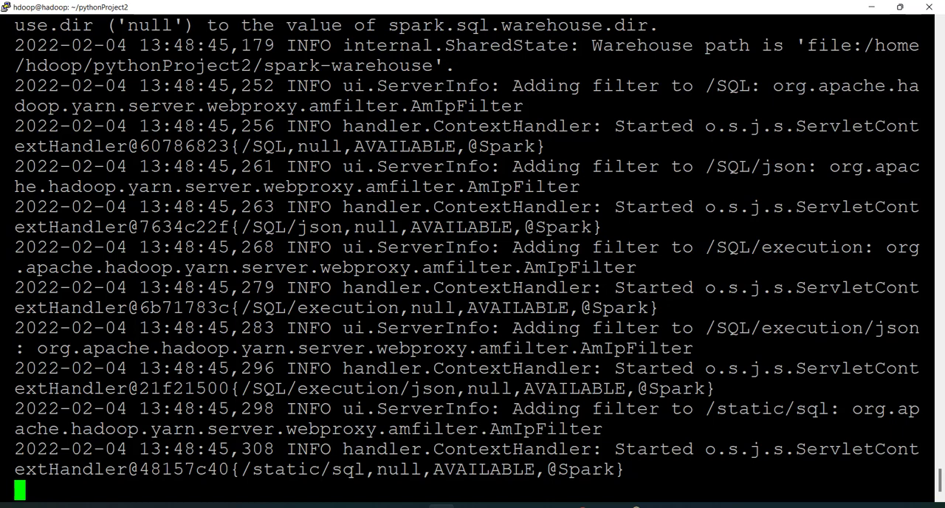
# - Scroll through the PuTTY job log to reach the printed employee_name/department/salary table with rows like James in Sales
pyautogui.scroll(-3)
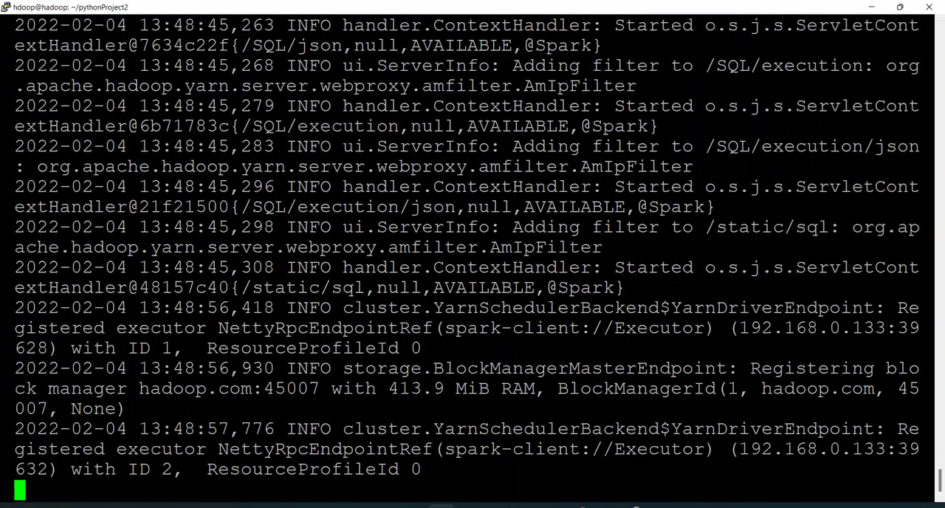
pyautogui.scroll(-3)
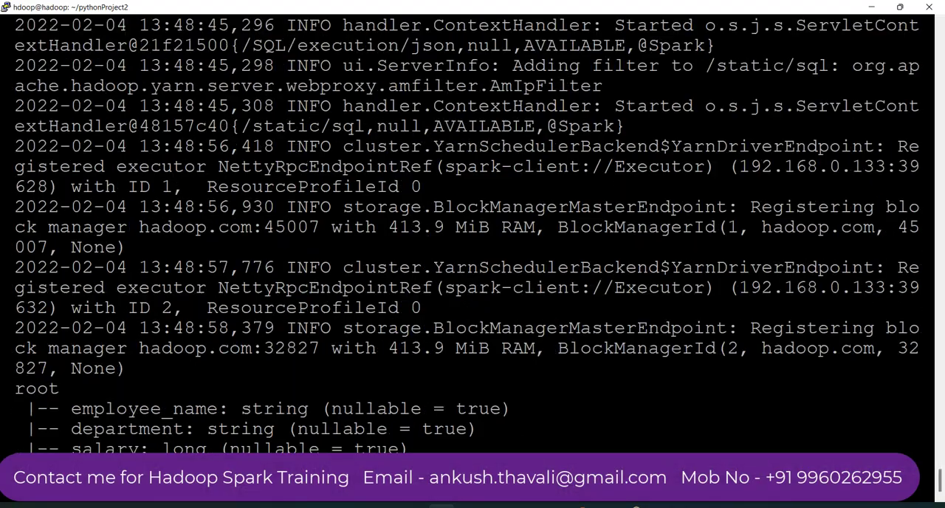
pyautogui.scroll(-3)
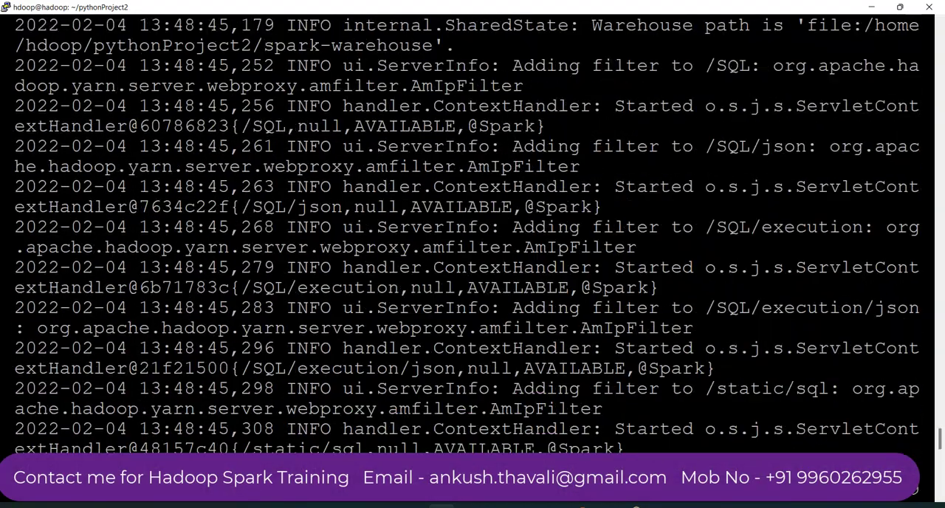
pyautogui.scroll(-3)
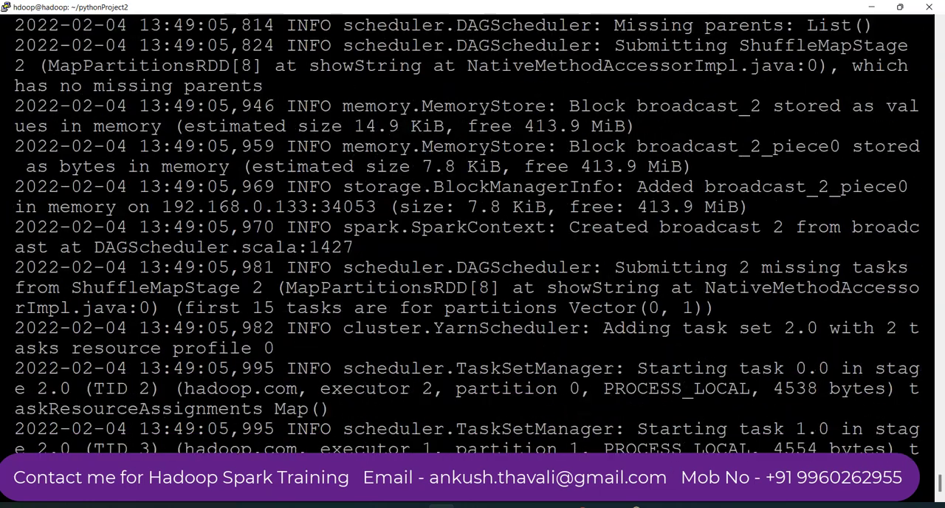
pyautogui.scroll(-3)
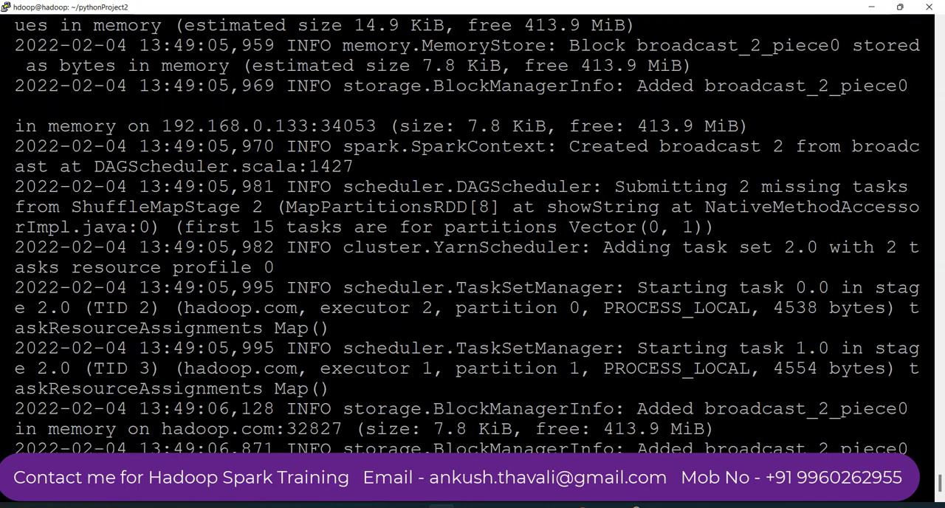
pyautogui.scroll(-3)
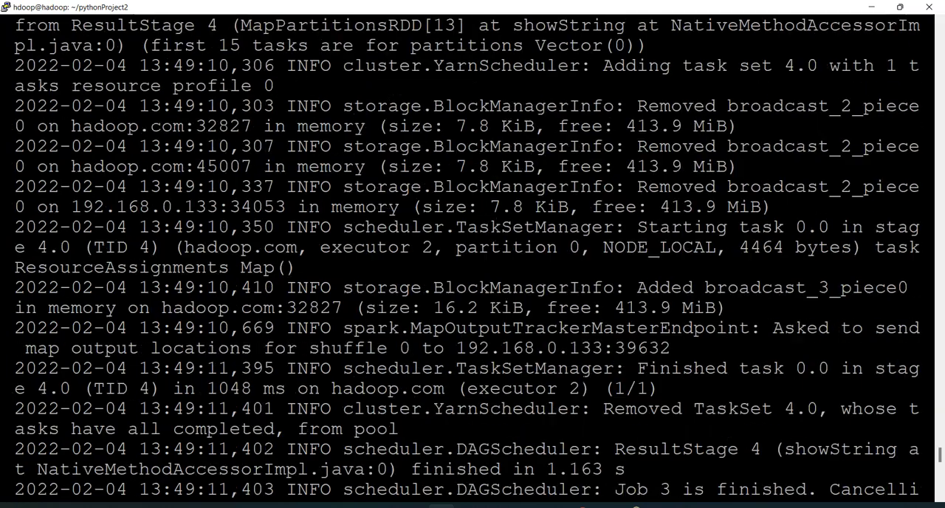
pyautogui.scroll(3)
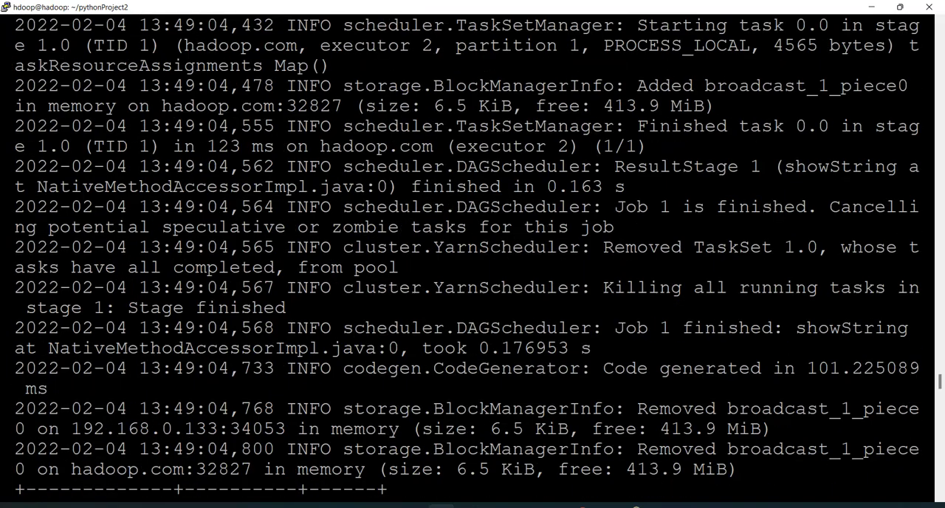
pyautogui.scroll(-3)
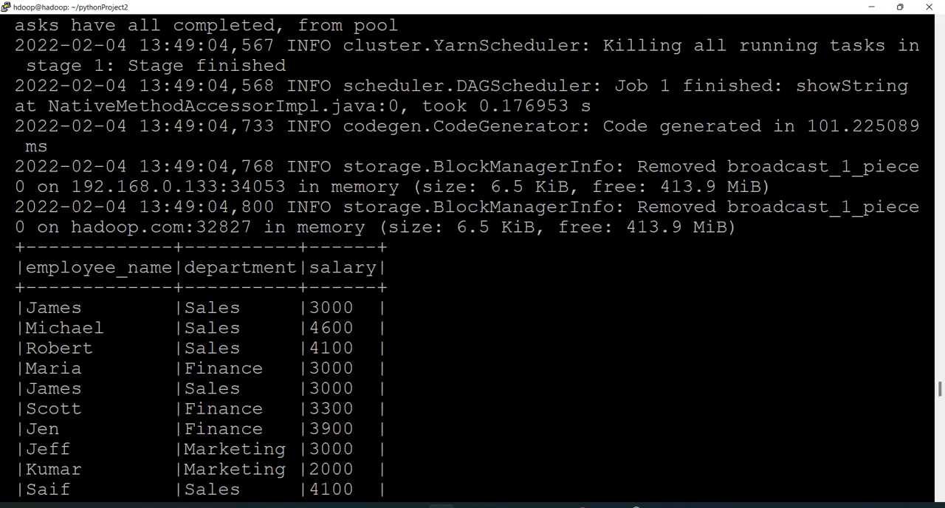
pyautogui.scroll(-3)
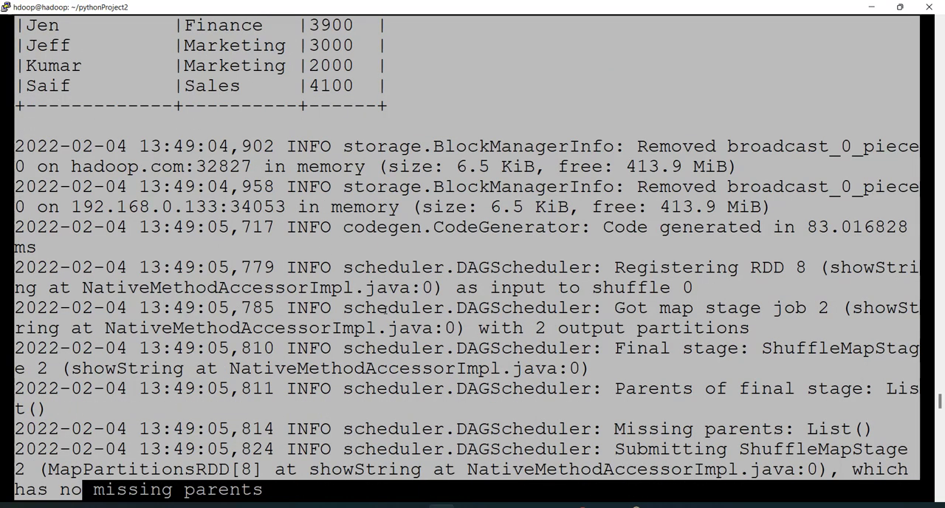
pyautogui.moveTo(511, 81)
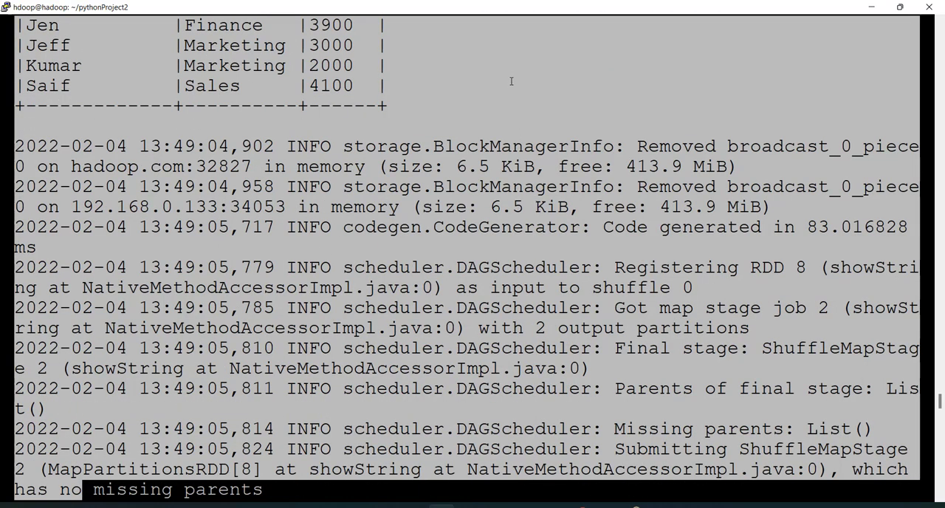